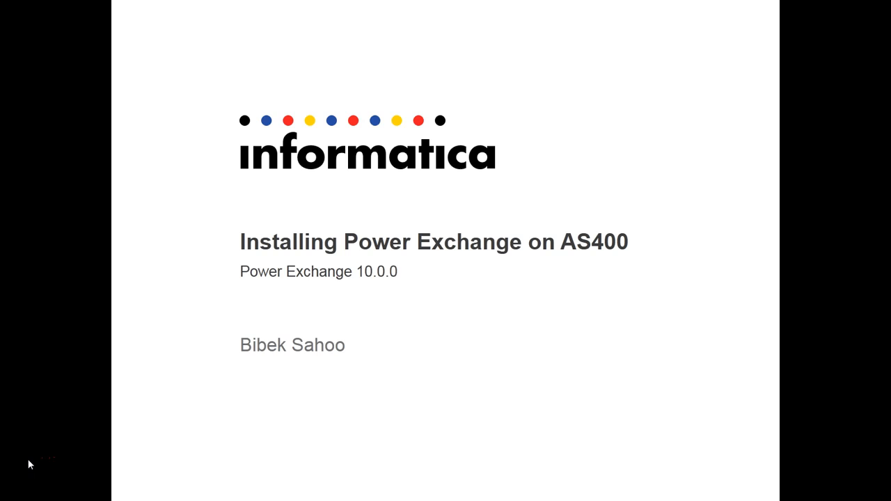
key(Right)
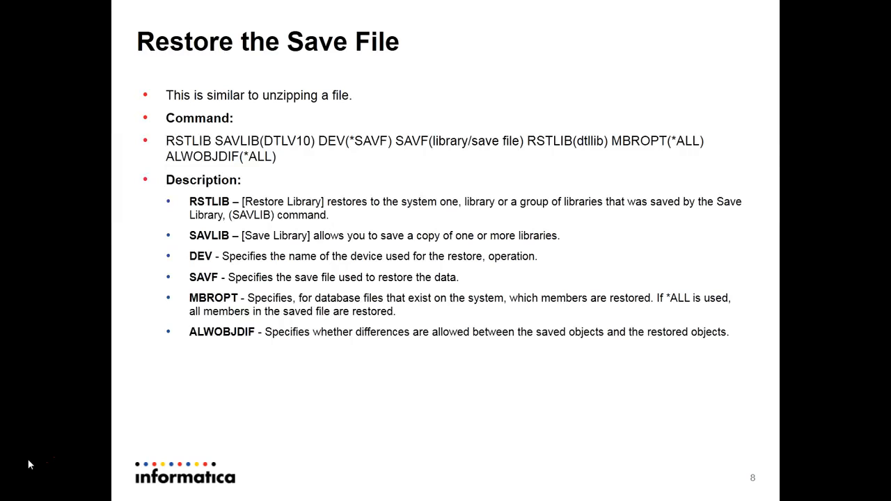
key(Right)
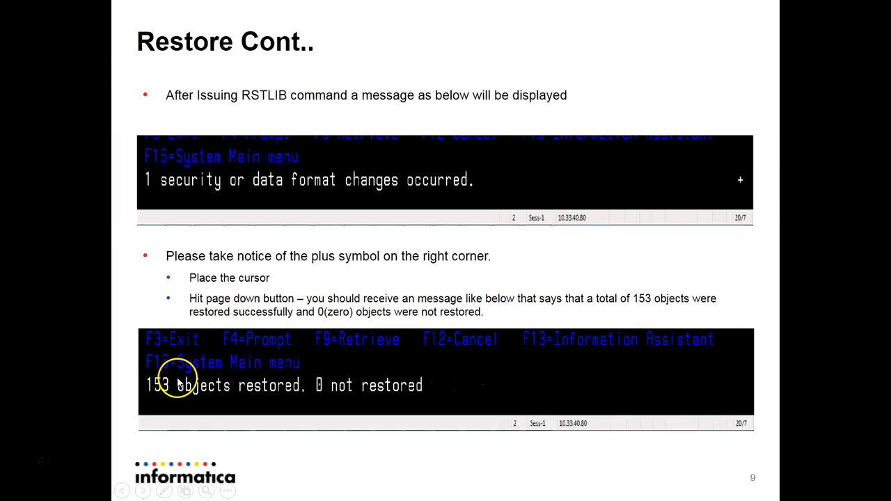
mouse_move(315, 395)
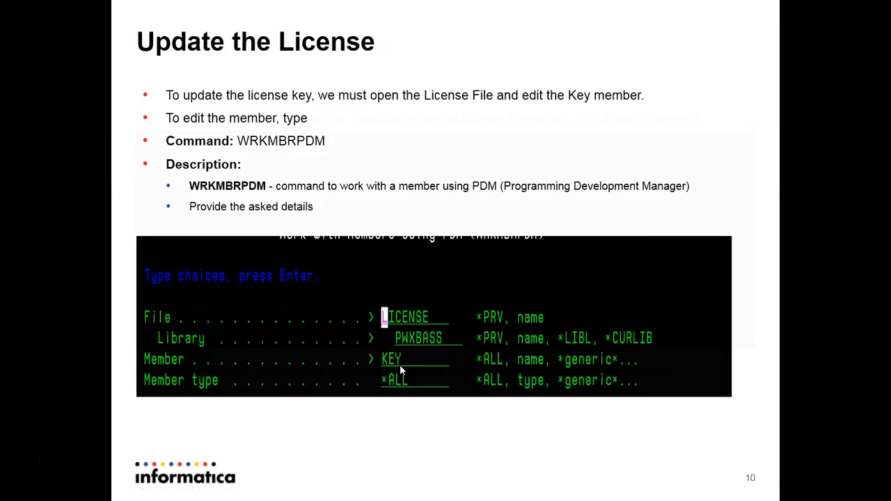
key(Right)
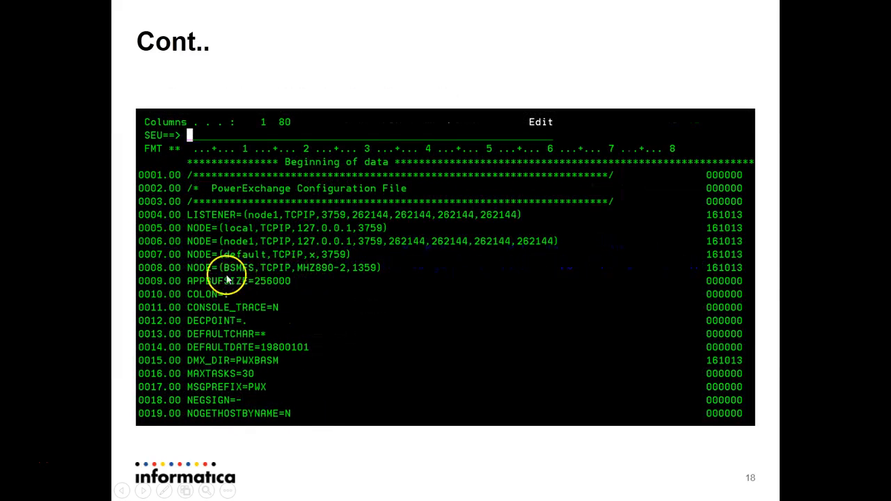
mouse_move(293, 288)
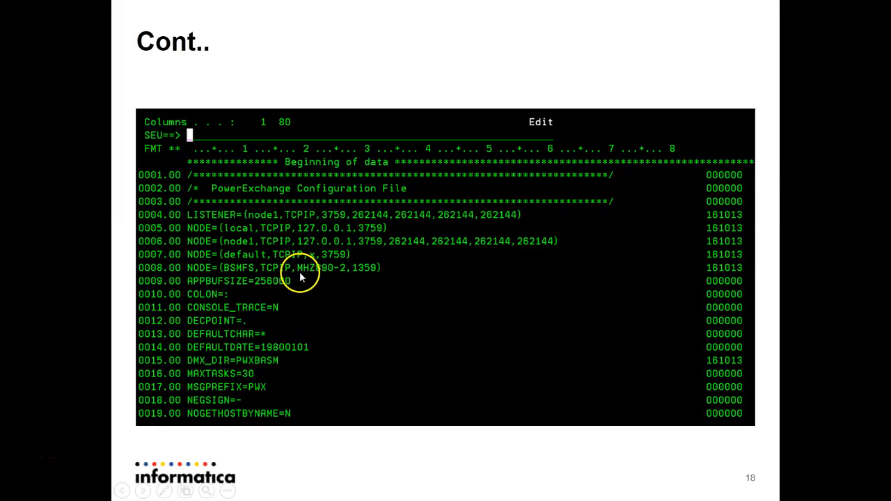
mouse_move(354, 284)
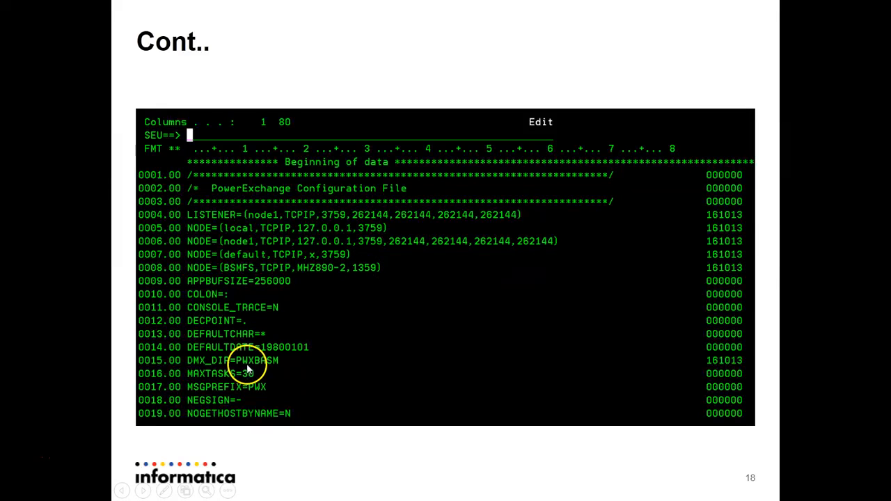
mouse_move(275, 367)
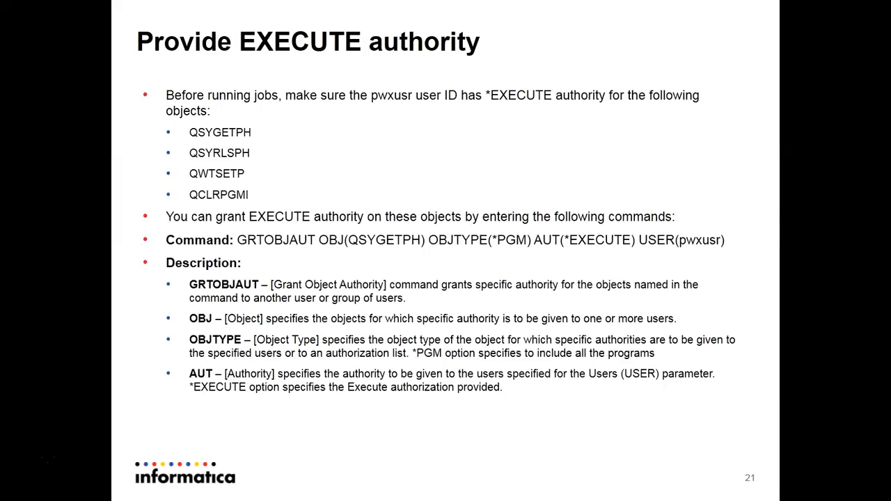
mouse_move(393, 274)
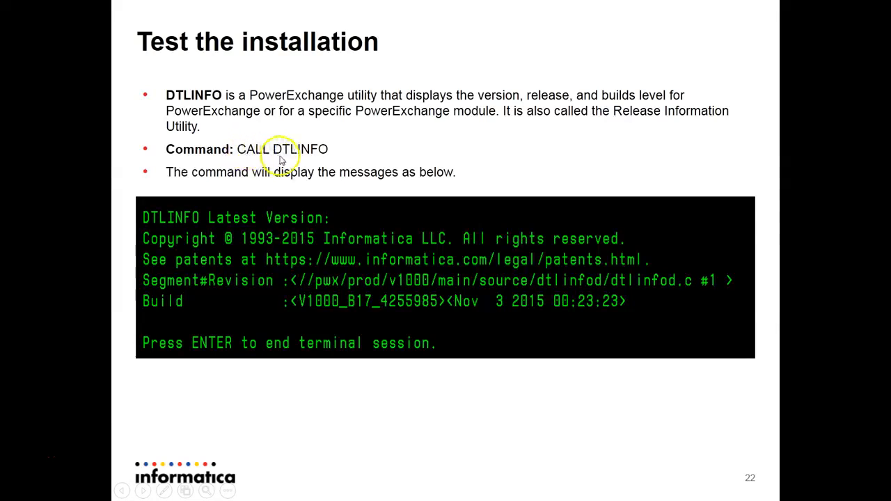
mouse_move(260, 166)
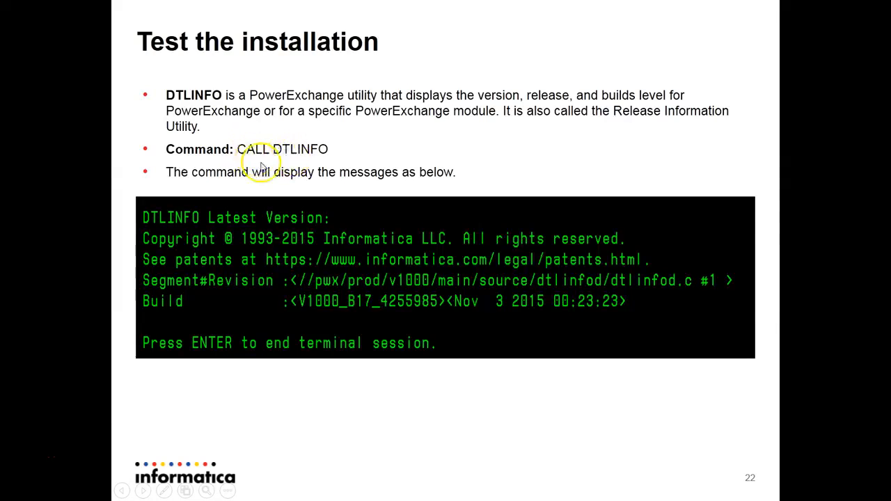
mouse_move(292, 248)
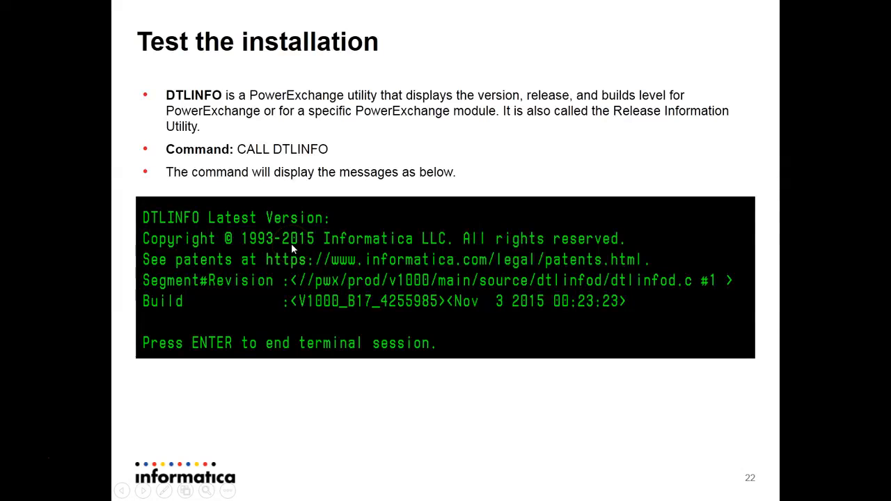